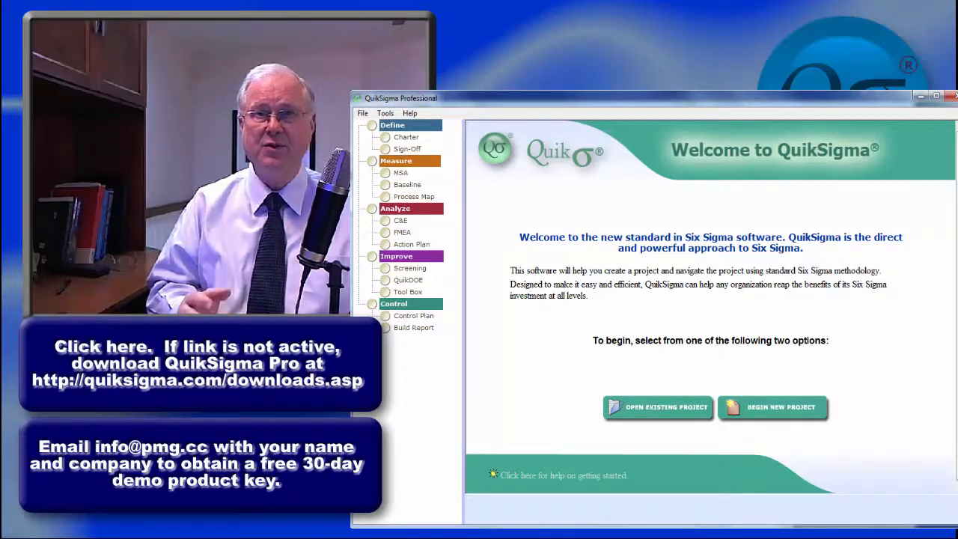
Show the Charter form and scroll the project tree through Measure, Analyze, Improve, Tool Box and Control.
left_click(773, 408)
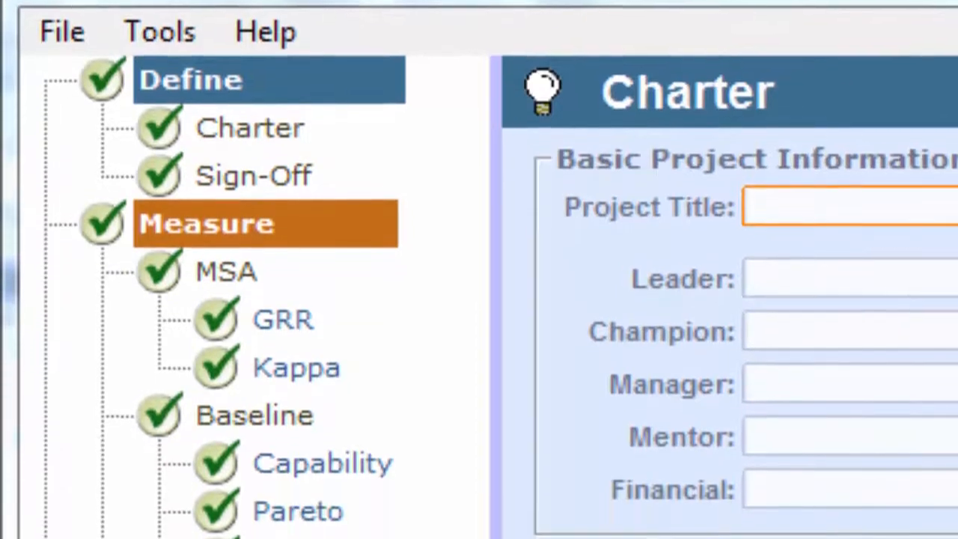
scroll("down", 3)
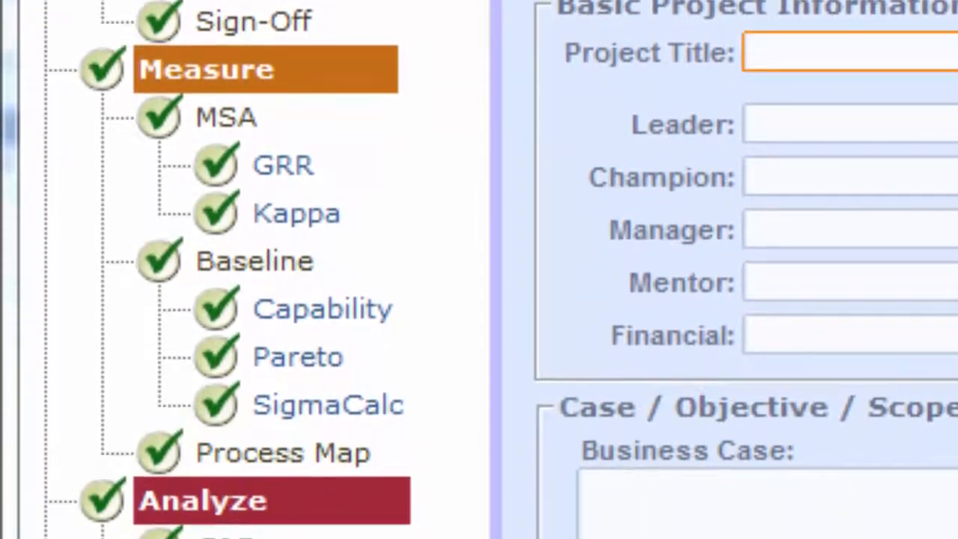
scroll("down", 3)
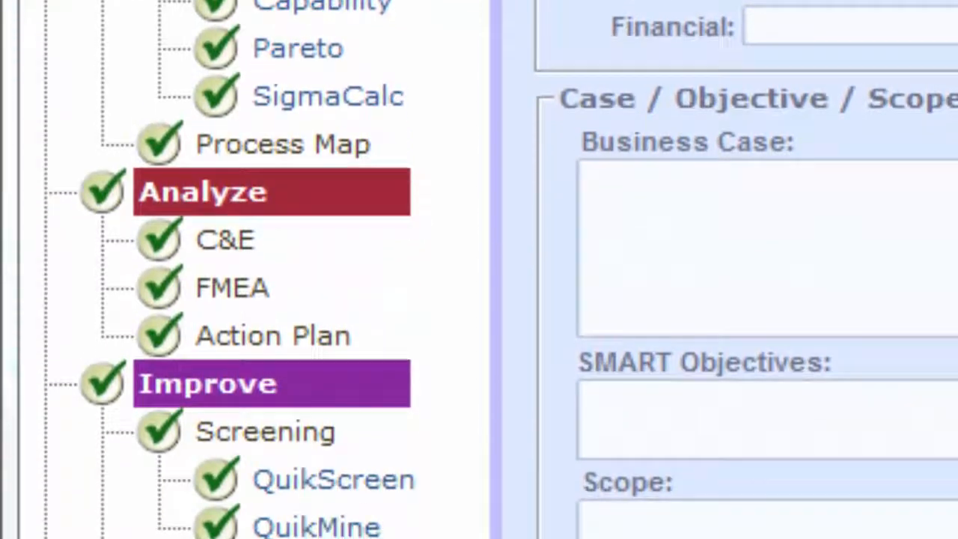
scroll("down", 3)
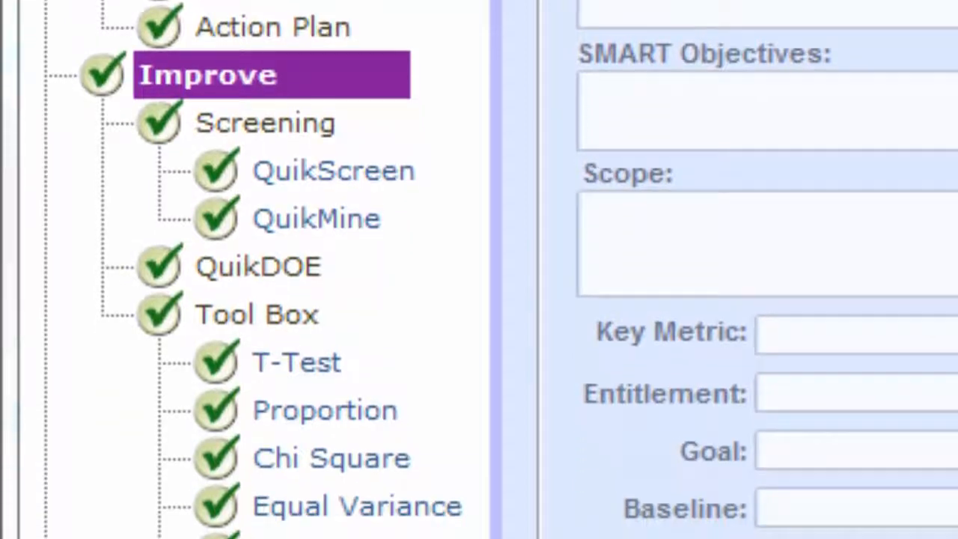
scroll("down", 3)
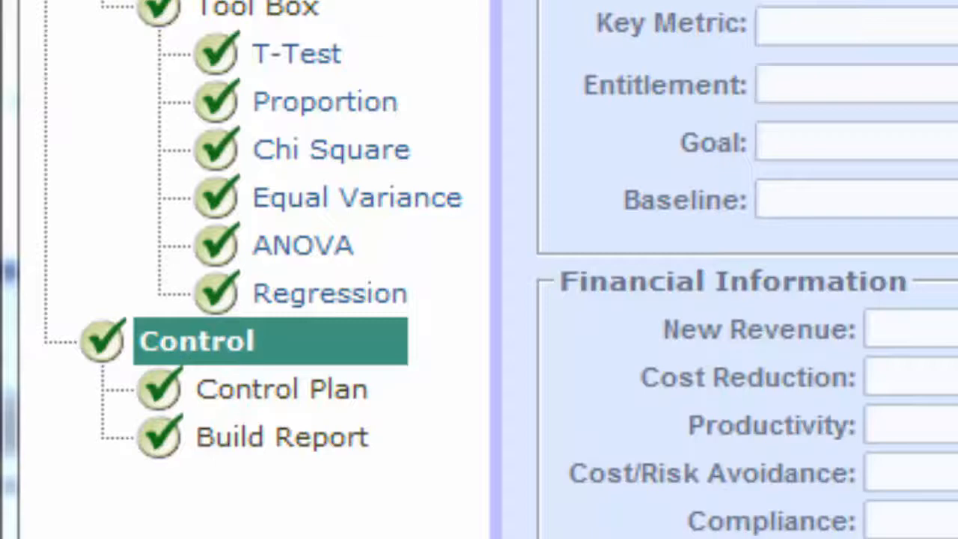
scroll("down", 3)
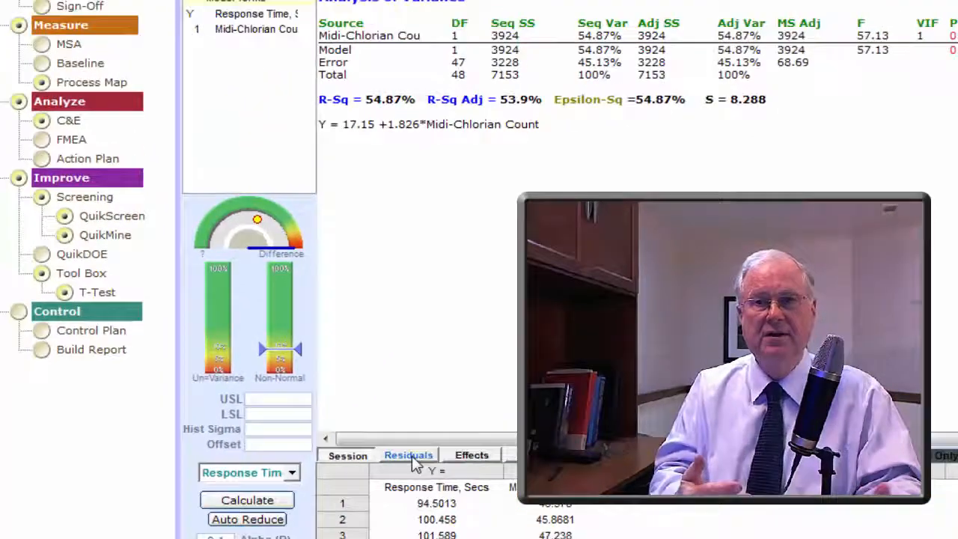
Display the behavior and residual charts under the Response Time regression output.
left_click(407, 455)
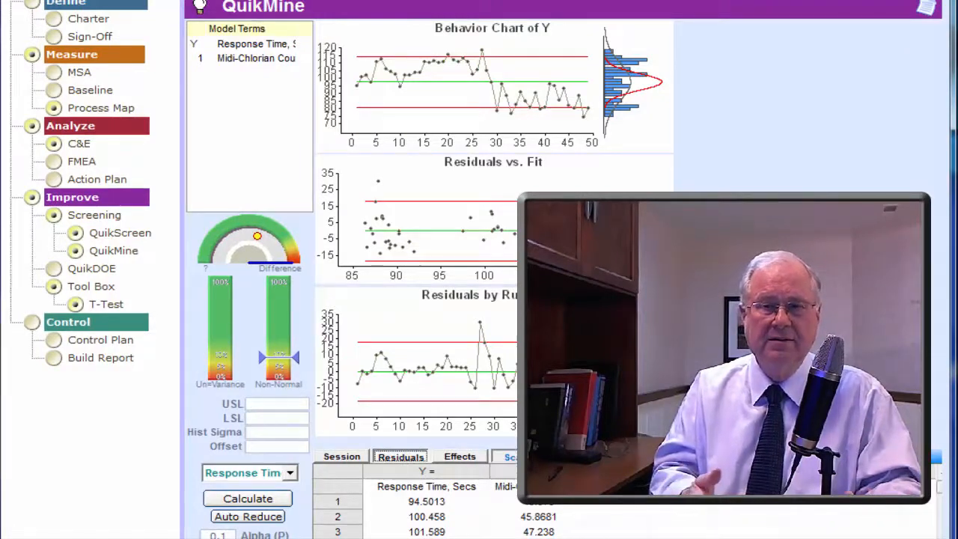
left_click(512, 457)
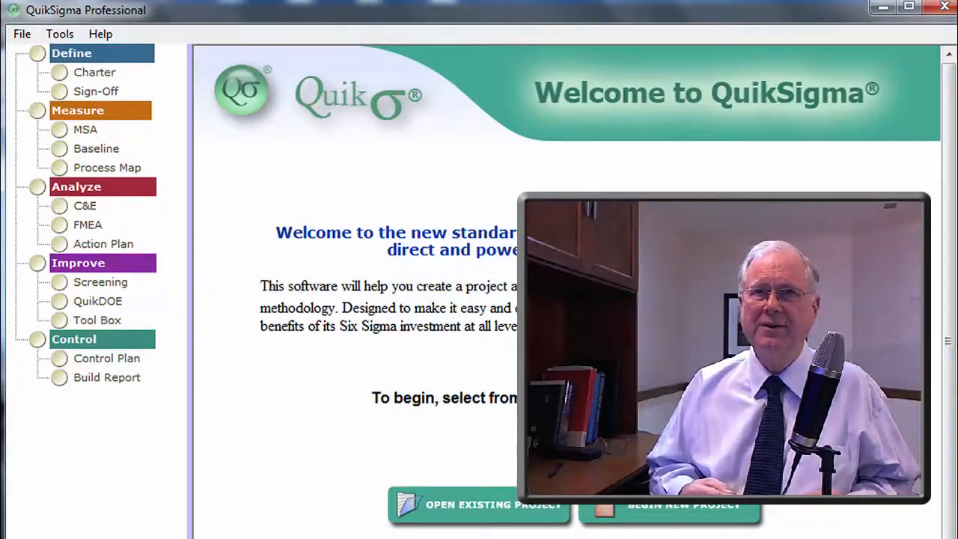
Bring up the Toolbox page listing MSA, Basic Statistics and Baseline tools.
left_click(96, 320)
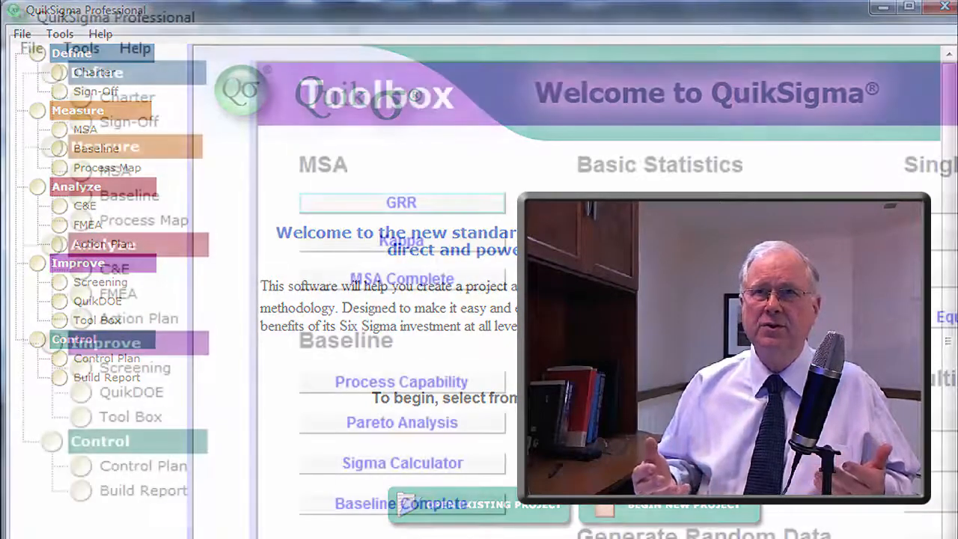